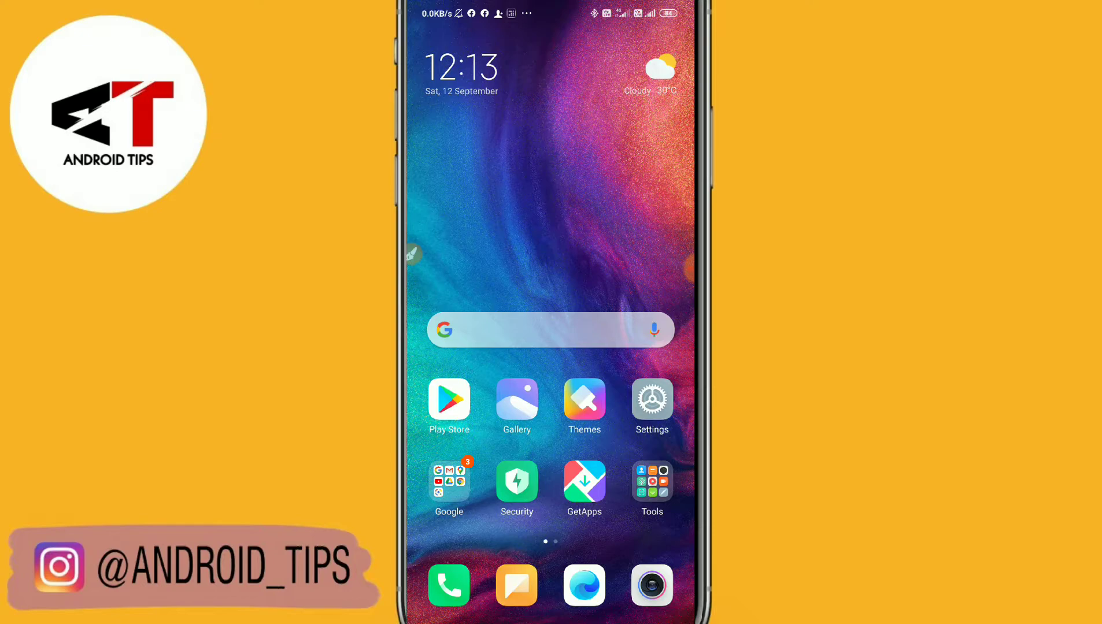
- Swipe the home screen and launch the Messages app from the dock
scroll(left, 3)
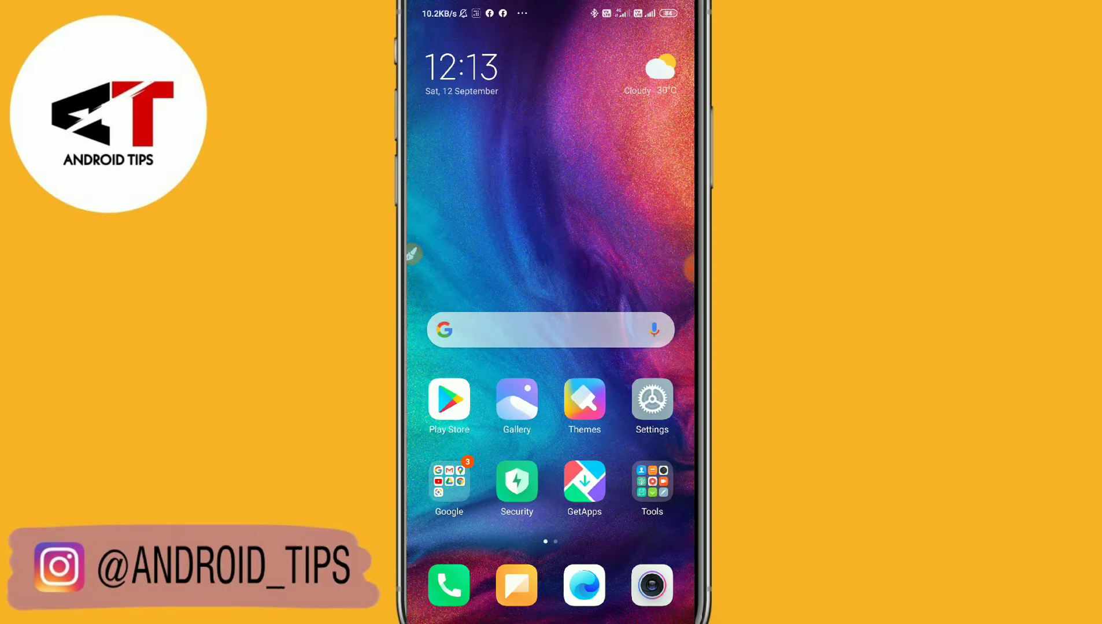
click(516, 585)
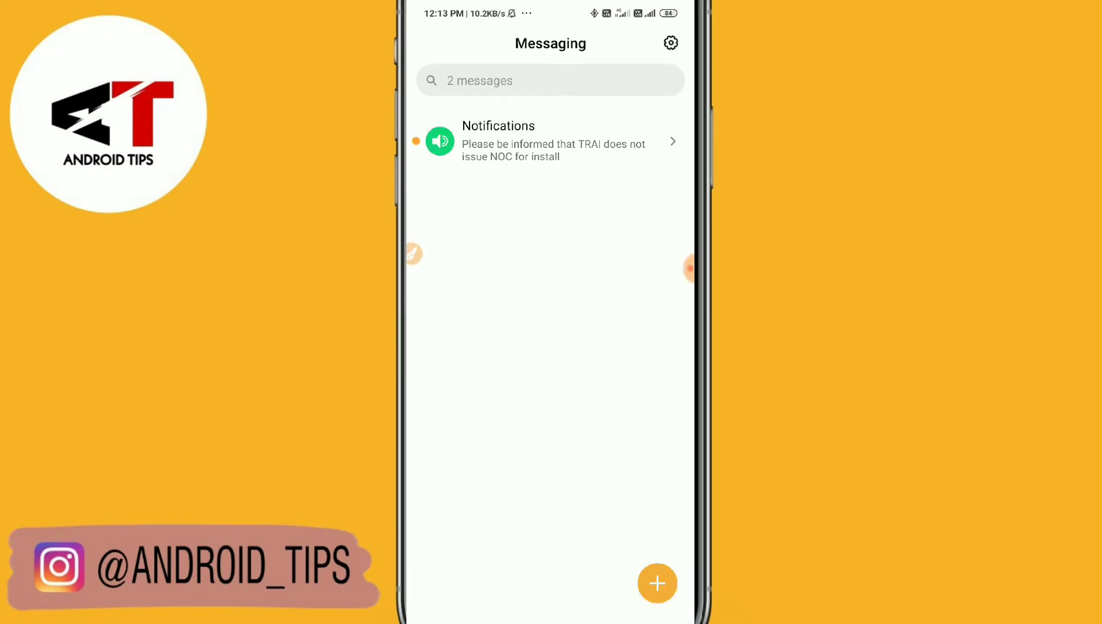
- Bring up Gboard in the message search field and reach its settings via the comma key's gear
click(549, 80)
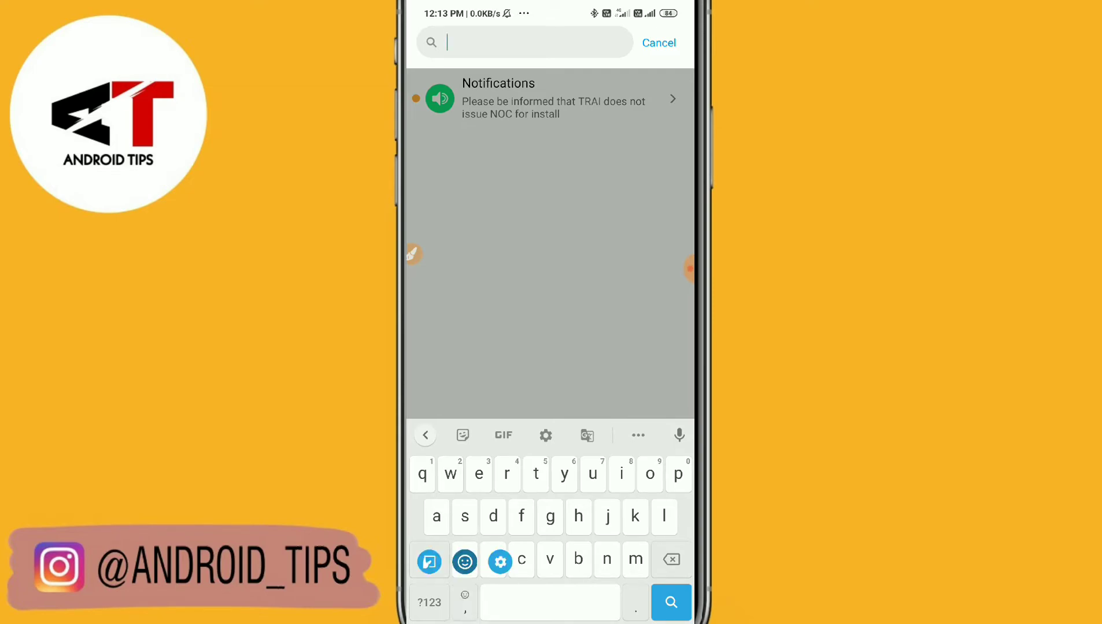
click(429, 561)
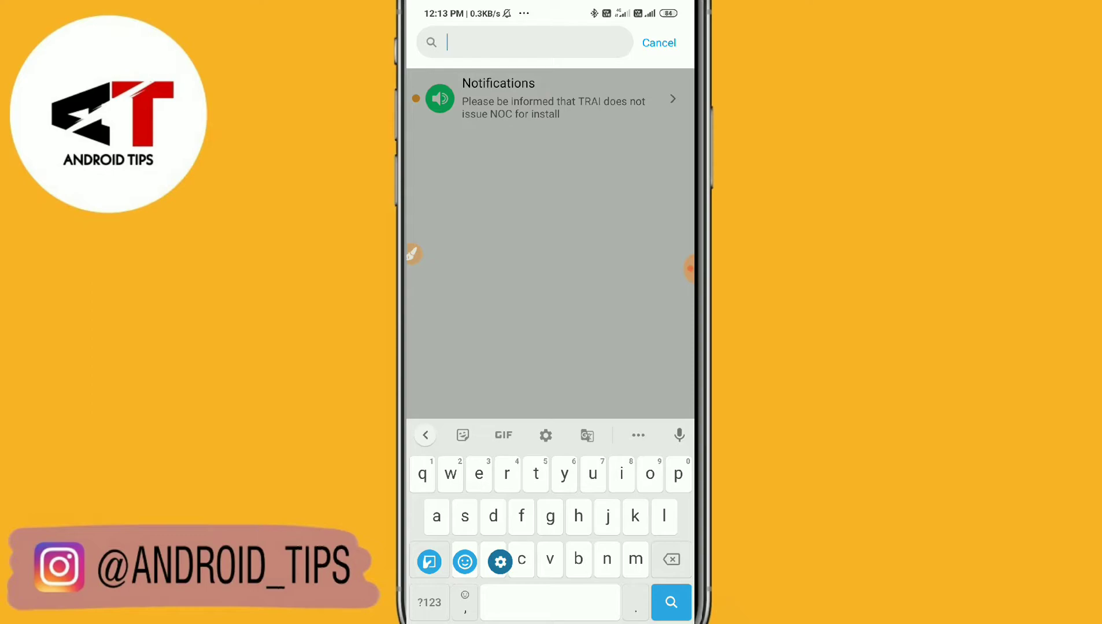
click(499, 562)
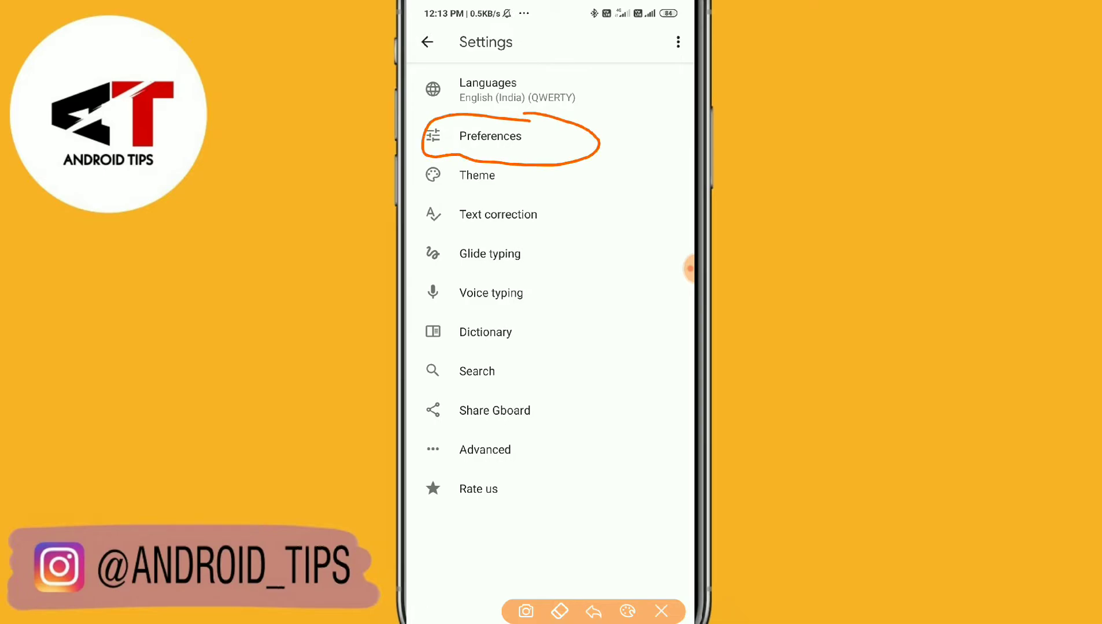
- Open Preferences from the Gboard Settings list
click(489, 136)
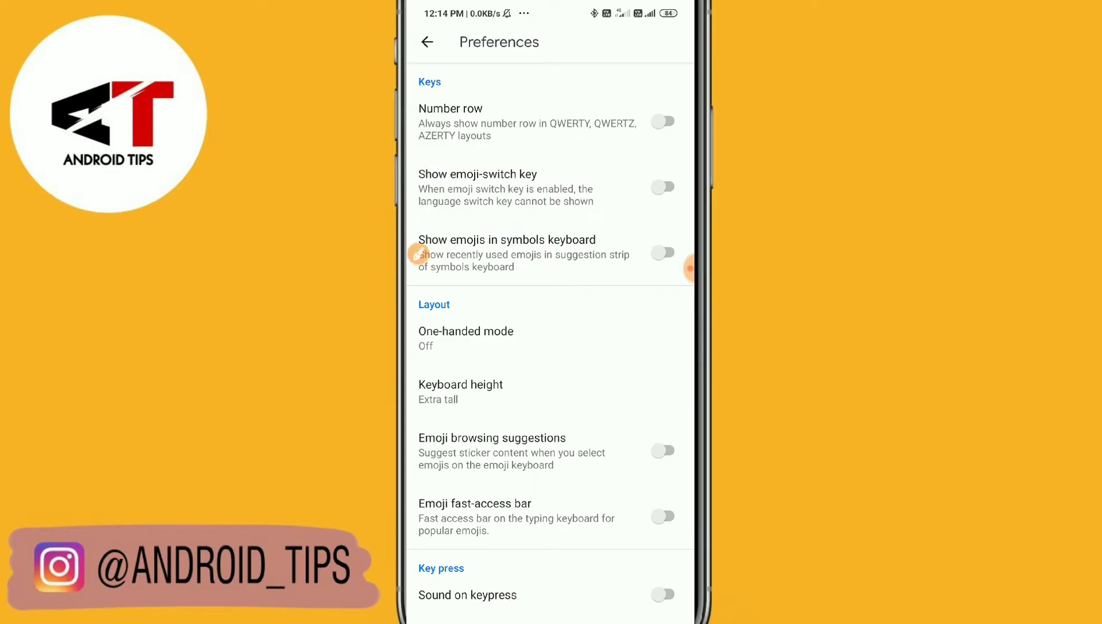
- Enable Show emoji-switch key, Emoji browsing suggestions and Emoji fast-access bar, then go back
click(663, 187)
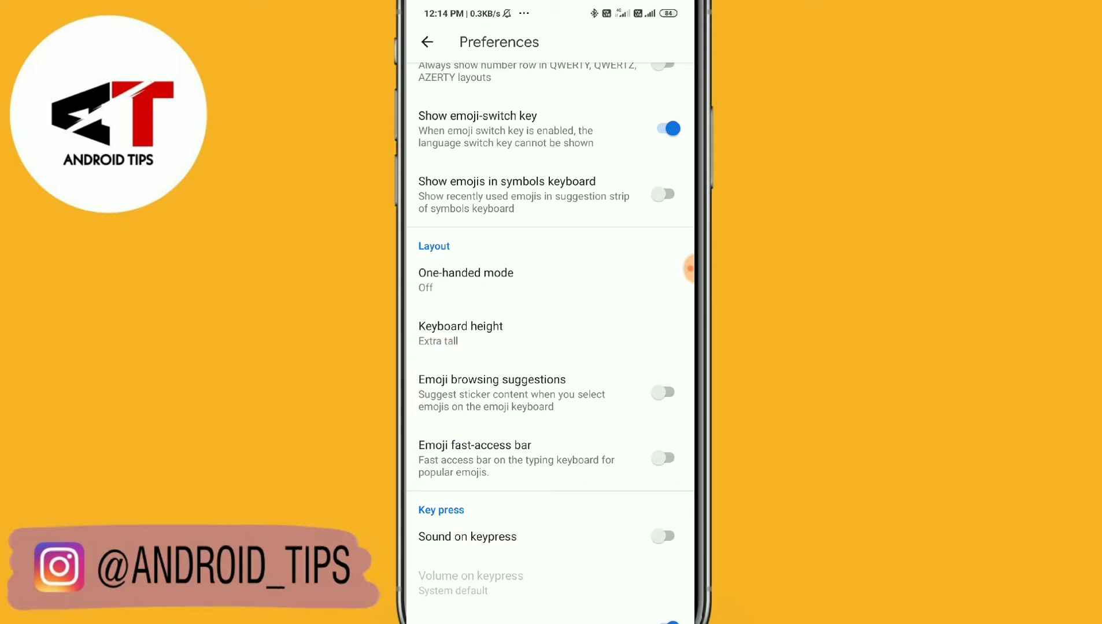
click(664, 393)
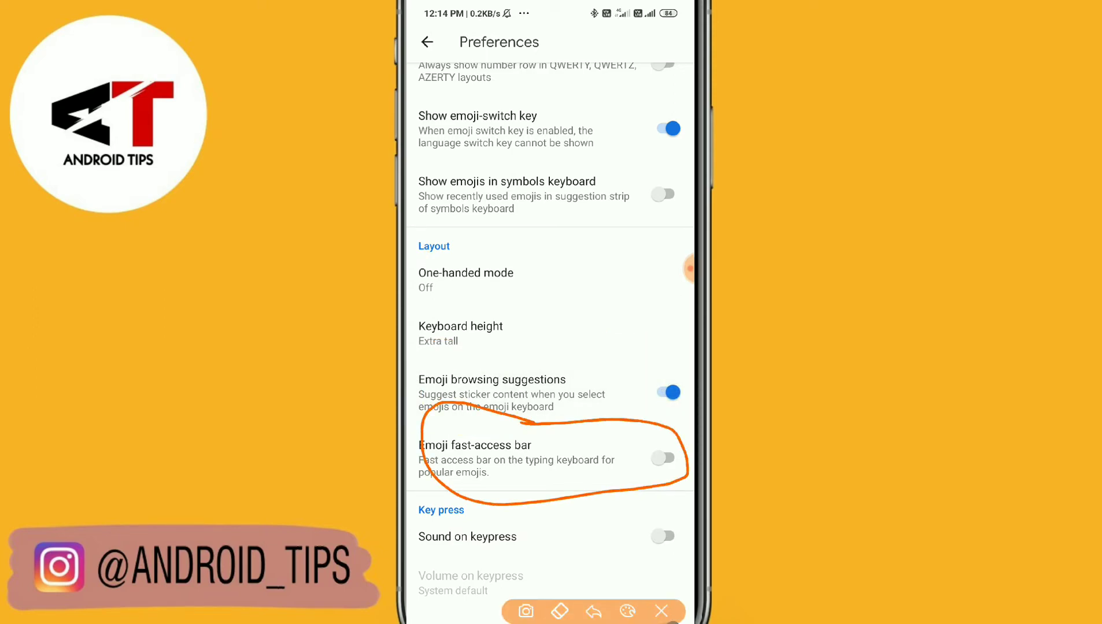
click(663, 458)
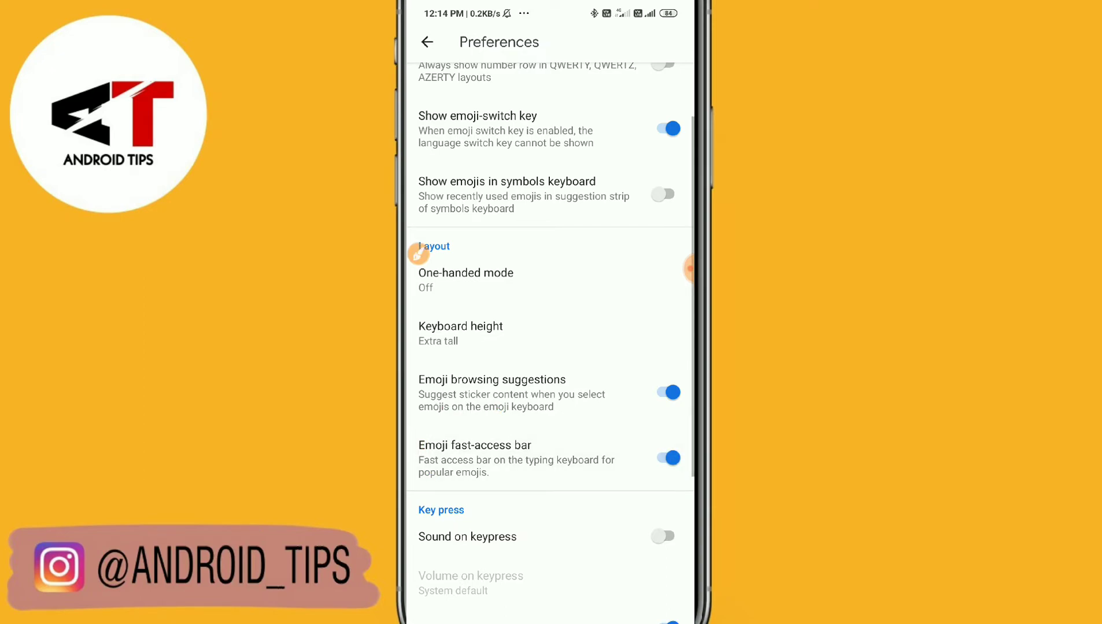
click(427, 42)
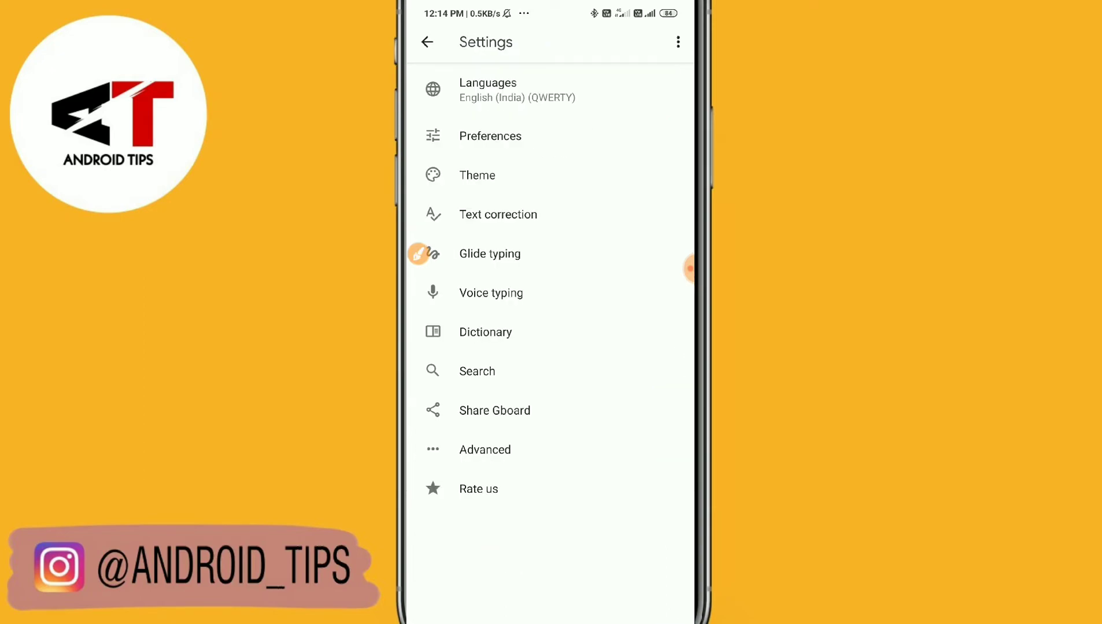
- Leave Gboard settings and return to the Messaging search with the keyboard showing
click(477, 371)
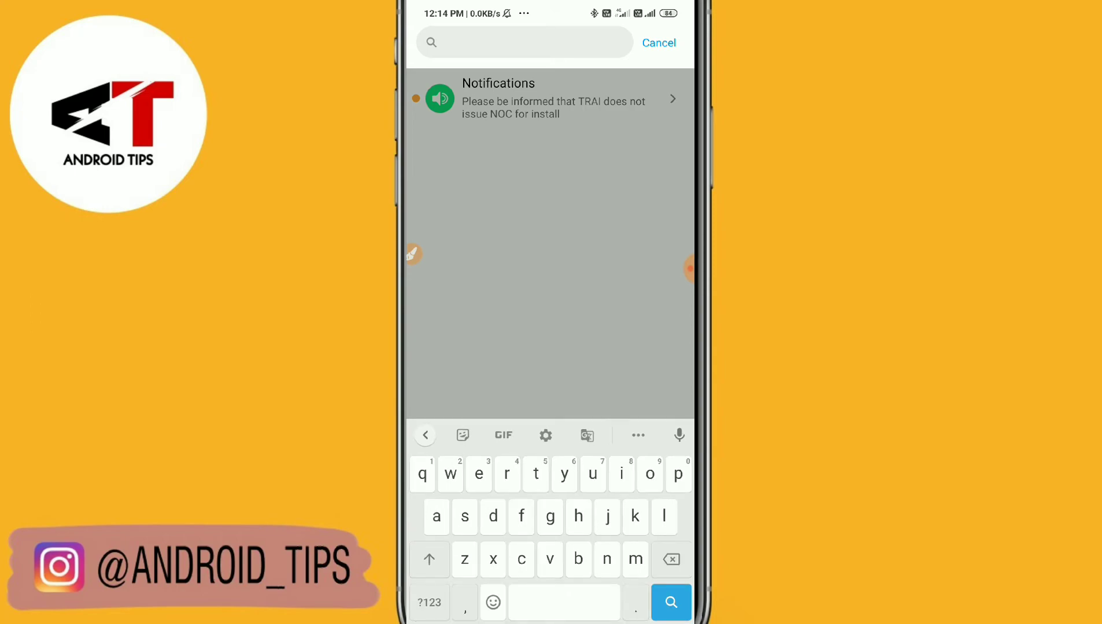
- Reopen Gboard Preferences, confirm the three emoji toggles are on, and return to Settings
click(545, 436)
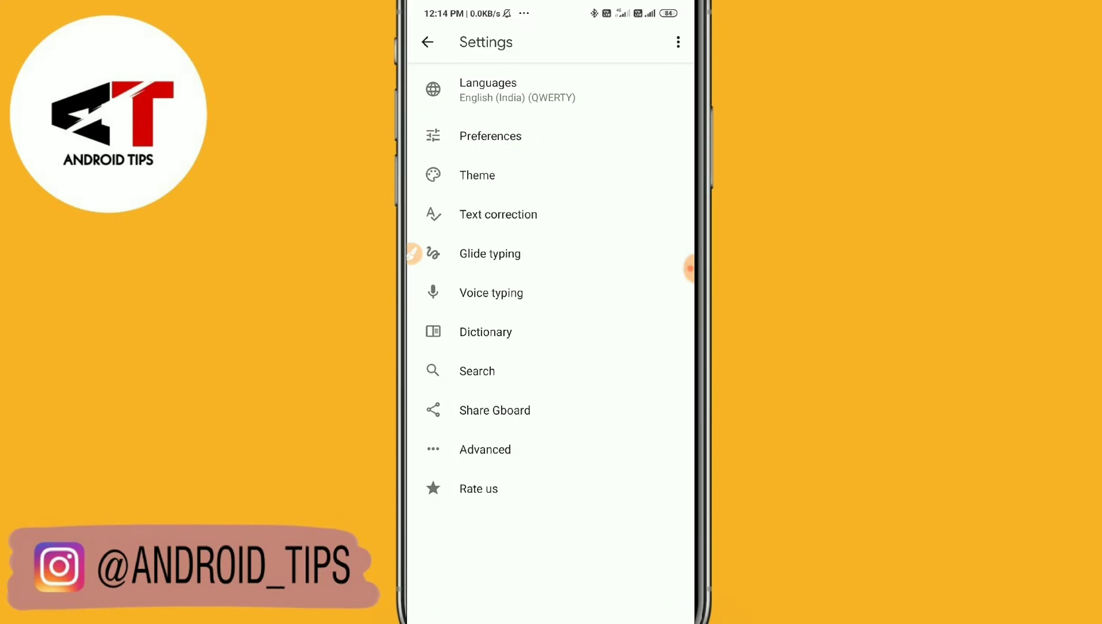
click(490, 136)
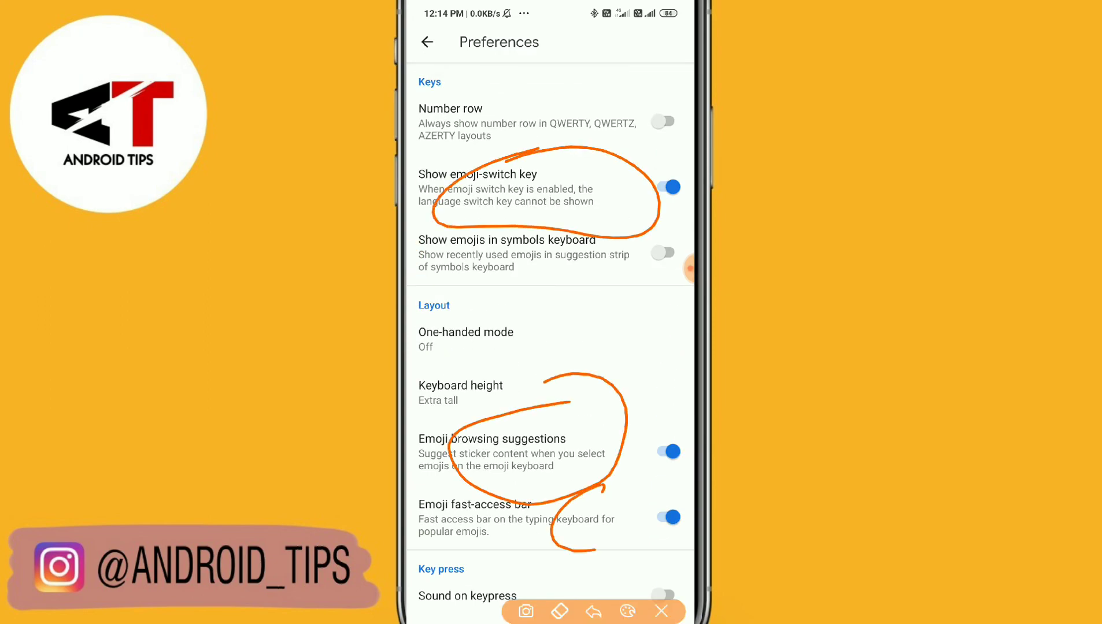
click(561, 610)
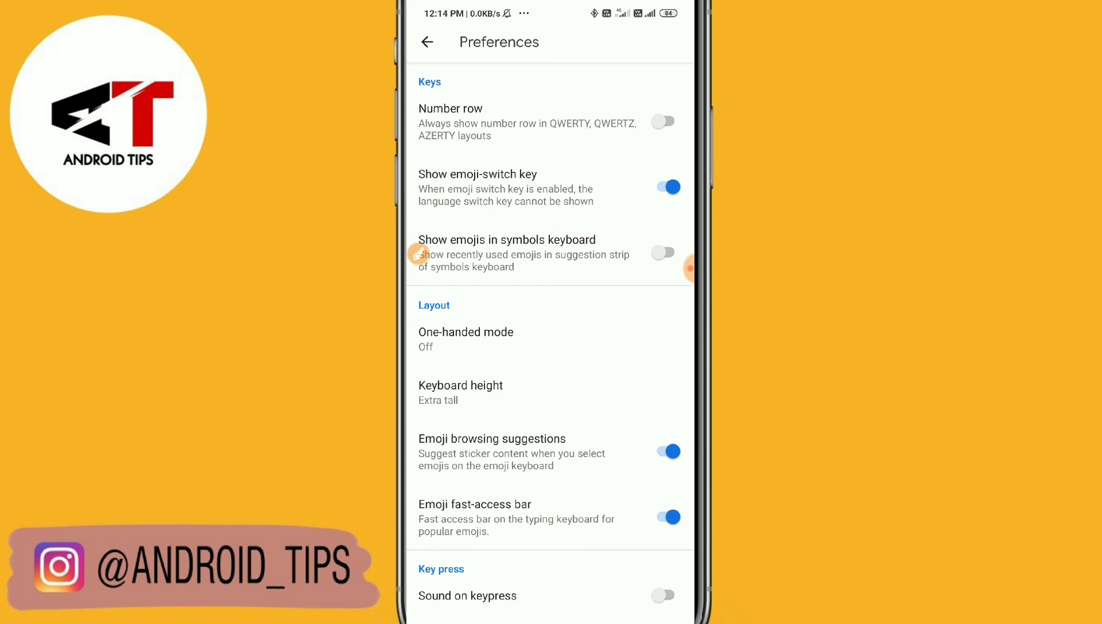
click(429, 41)
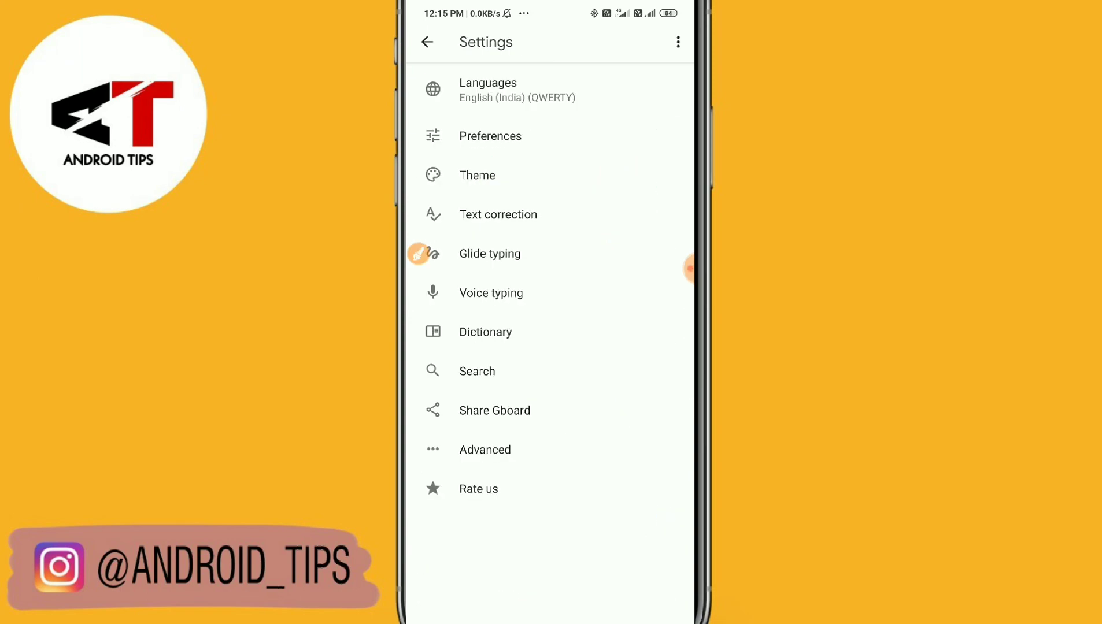